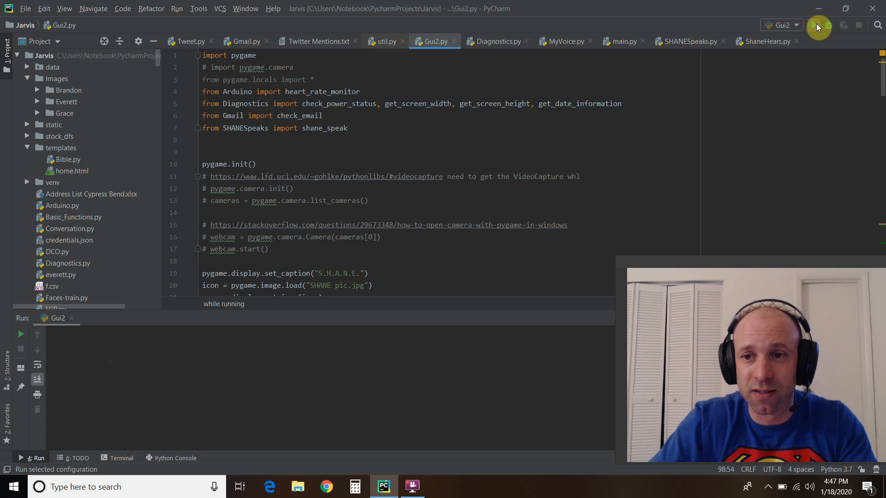
Run the Gui2 script so the S.H.A.N.E. dashboard window launches
{"action": "left_click", "coordinate": [817, 26]}
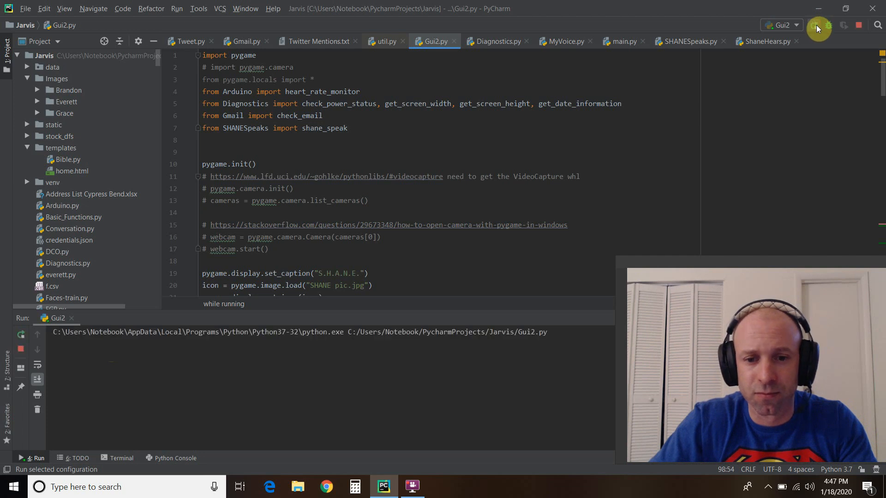
{"action": "left_click", "coordinate": [816, 30]}
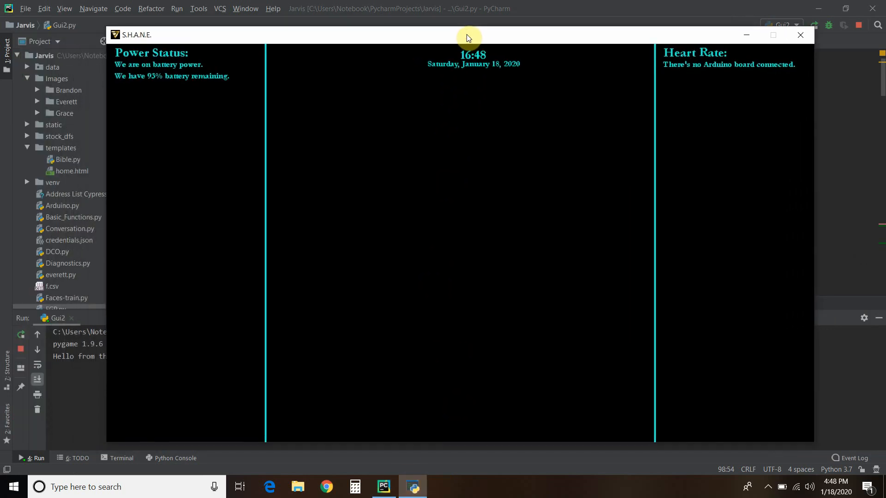
{"action": "mouse_move", "coordinate": [467, 56]}
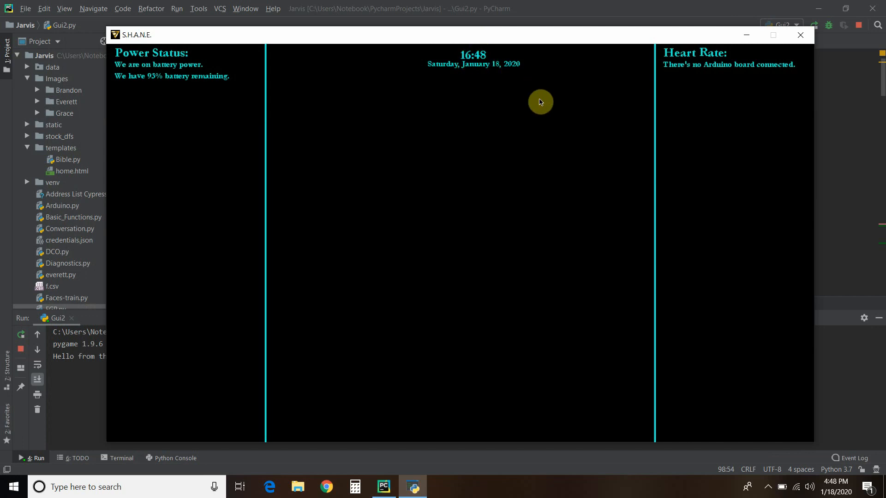
{"action": "mouse_move", "coordinate": [535, 99]}
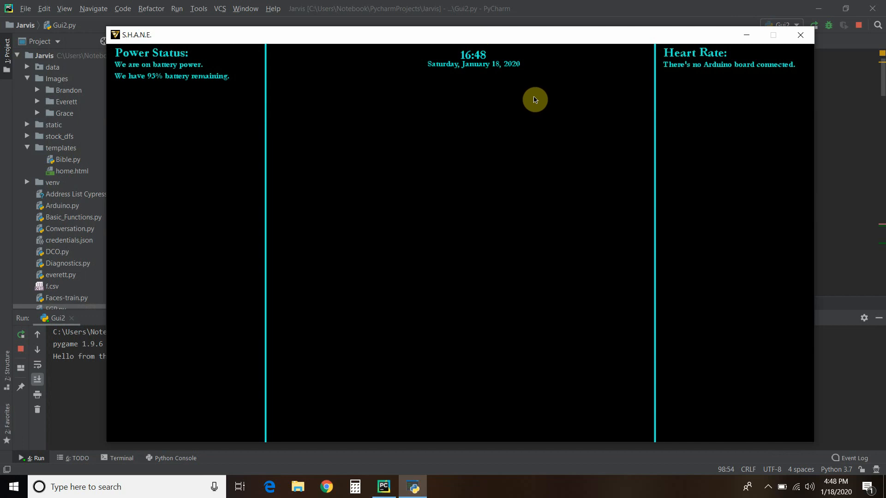
{"action": "mouse_move", "coordinate": [519, 122]}
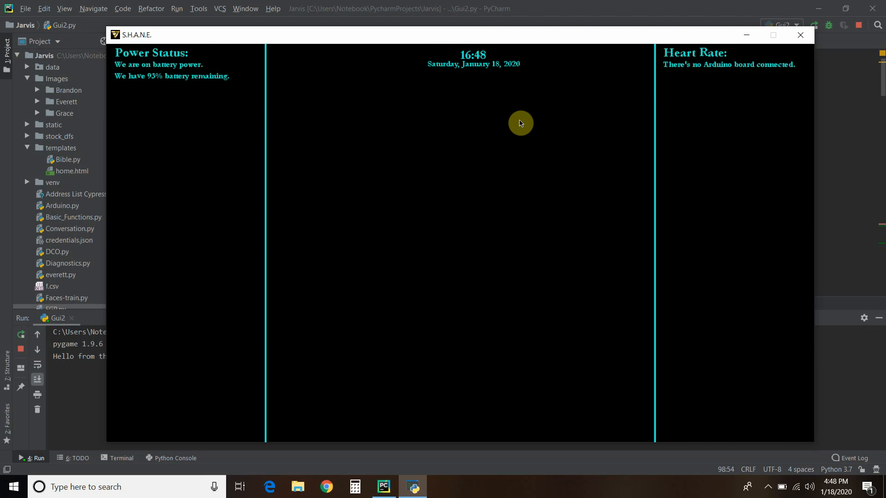
{"action": "mouse_move", "coordinate": [520, 159]}
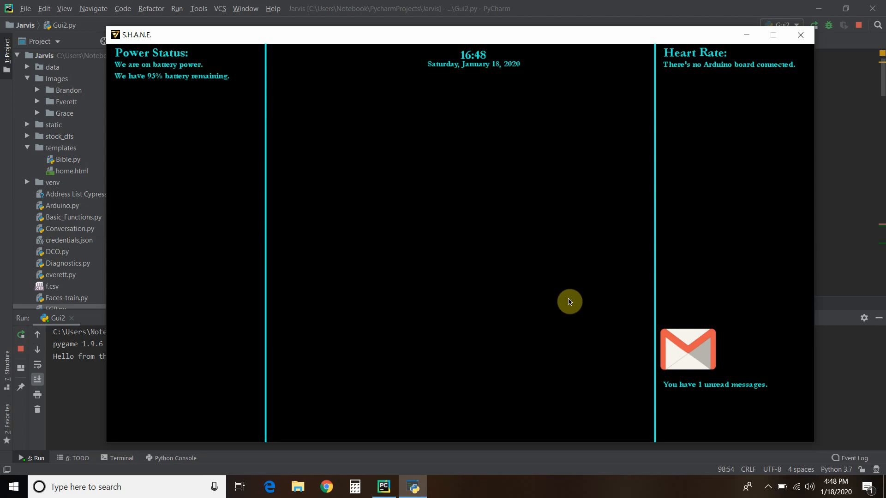
{"action": "mouse_move", "coordinate": [785, 398]}
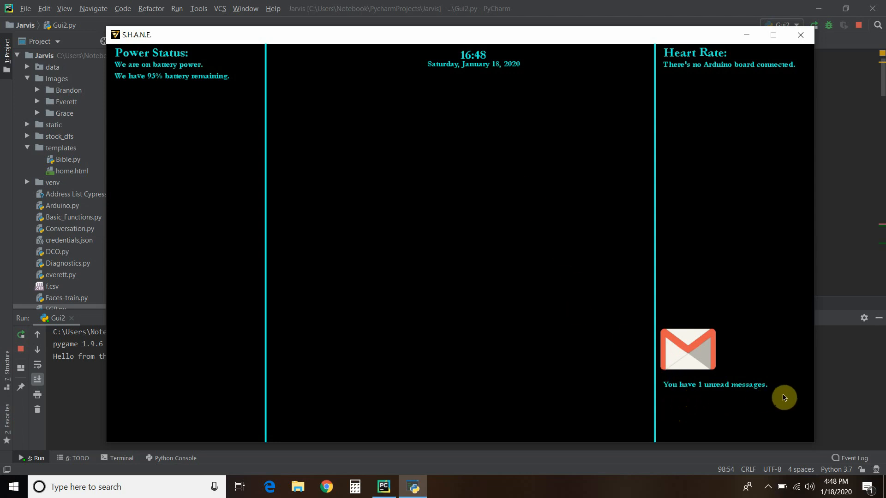
{"action": "mouse_move", "coordinate": [784, 396]}
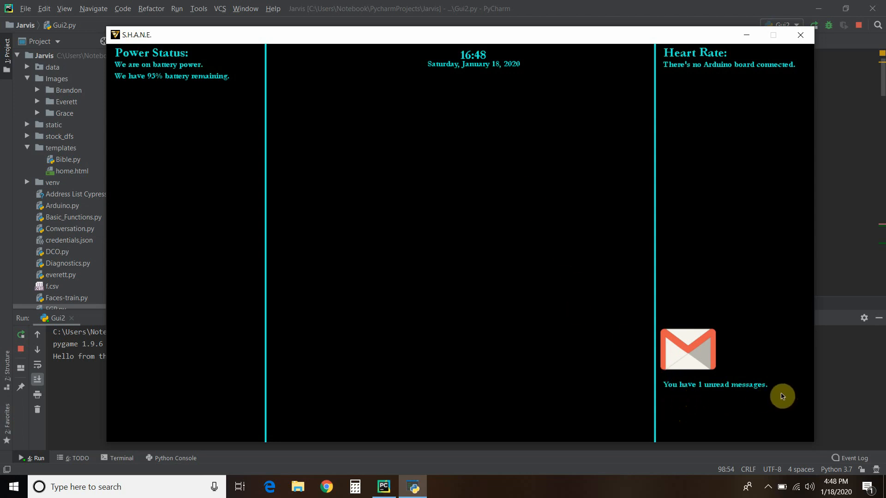
{"action": "mouse_move", "coordinate": [772, 275]}
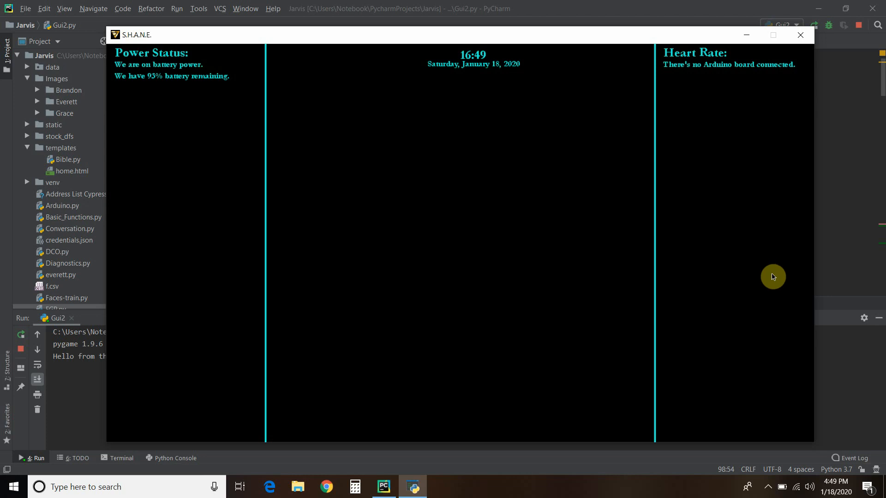
{"action": "mouse_move", "coordinate": [175, 79]}
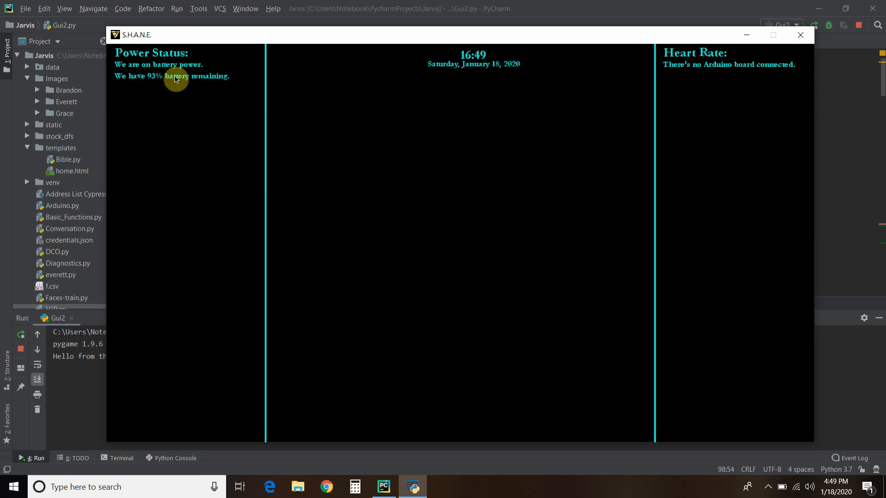
{"action": "mouse_move", "coordinate": [447, 311]}
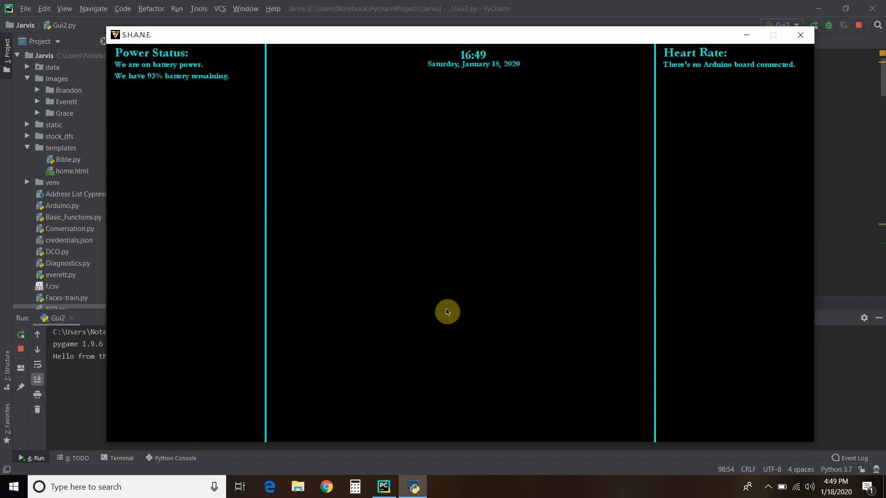
{"action": "mouse_move", "coordinate": [445, 310]}
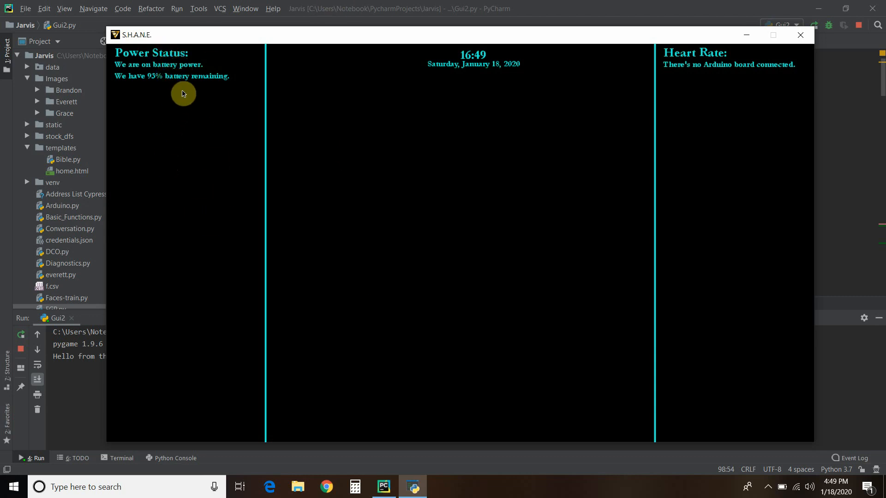
{"action": "mouse_move", "coordinate": [837, 345]}
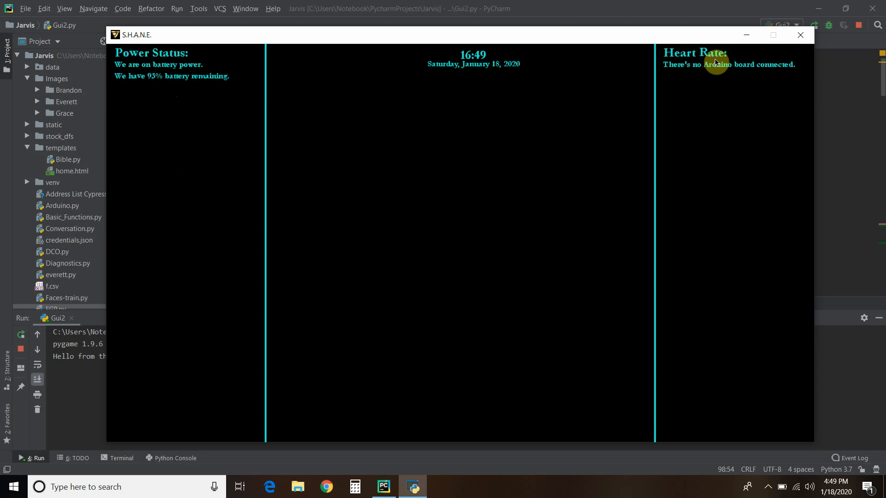
{"action": "mouse_move", "coordinate": [712, 87]}
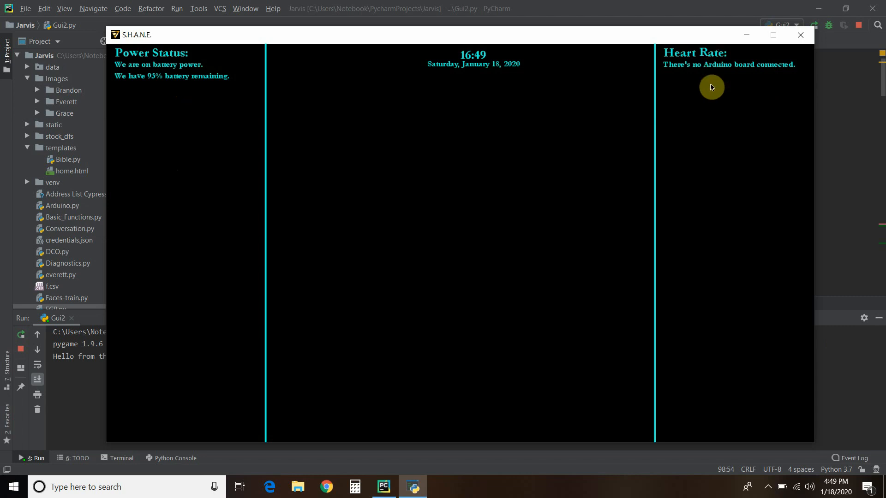
{"action": "mouse_move", "coordinate": [733, 62]}
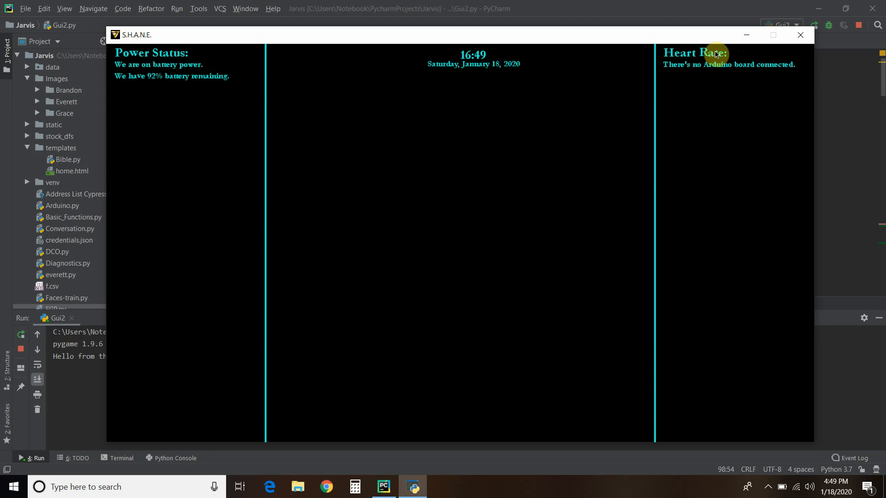
{"action": "mouse_move", "coordinate": [763, 162]}
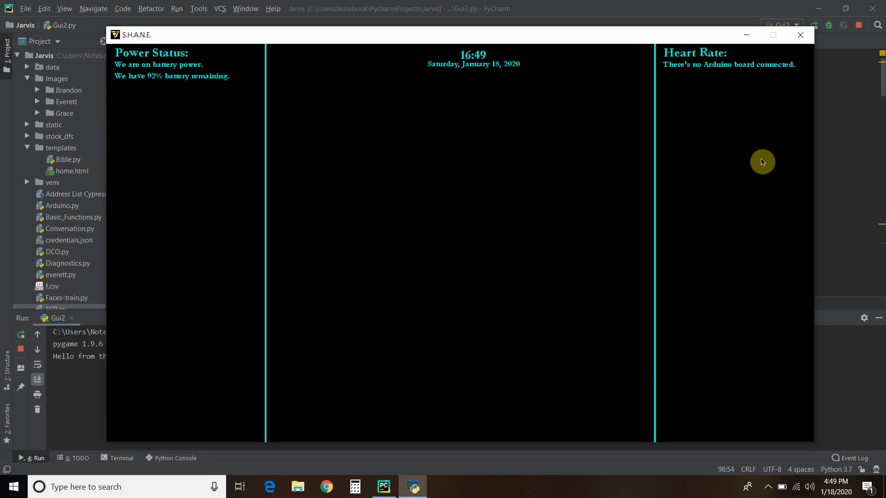
{"action": "mouse_move", "coordinate": [800, 35]}
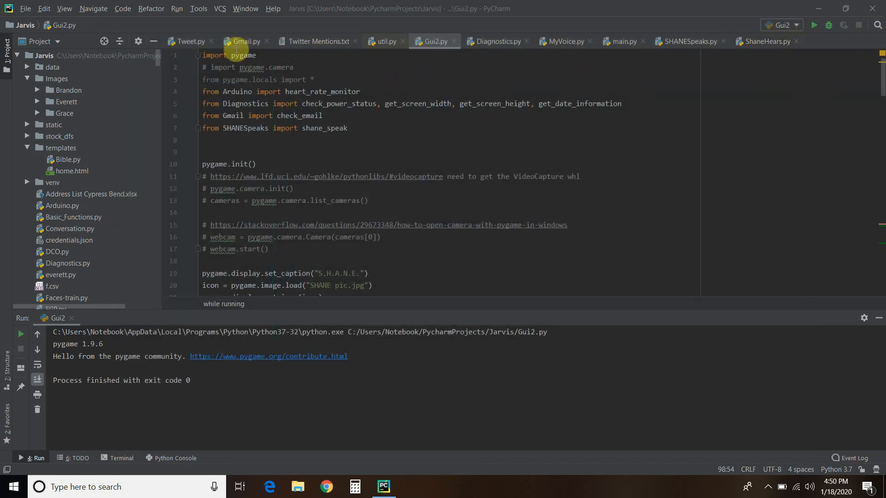
Bring Diagnostics.py into the editor to show the screen-width and screen-height functions
{"action": "left_click", "coordinate": [496, 41]}
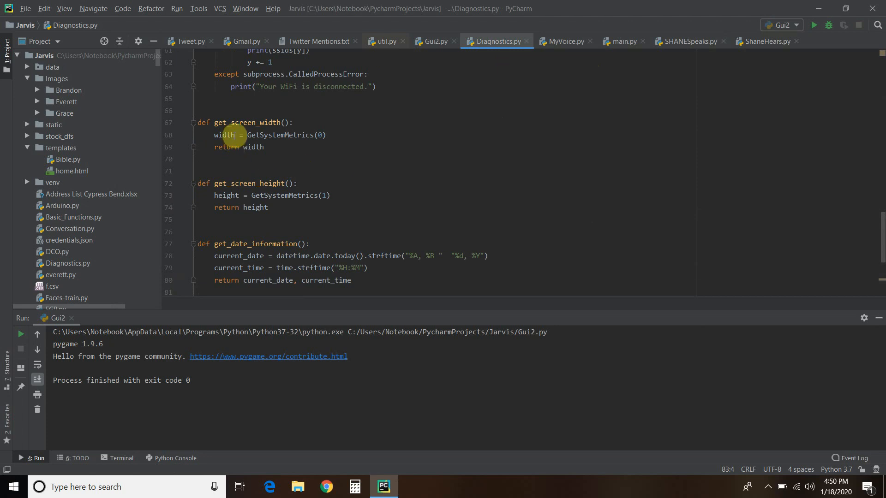
{"action": "mouse_move", "coordinate": [220, 188]}
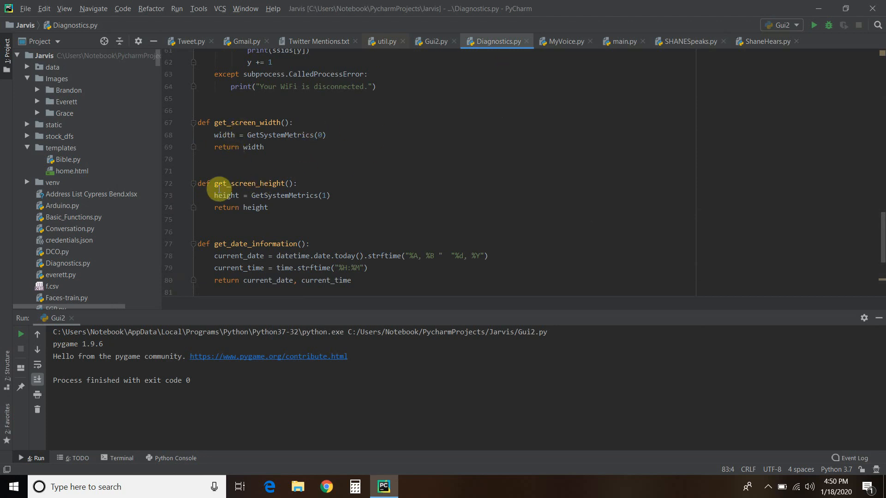
{"action": "mouse_move", "coordinate": [311, 180]}
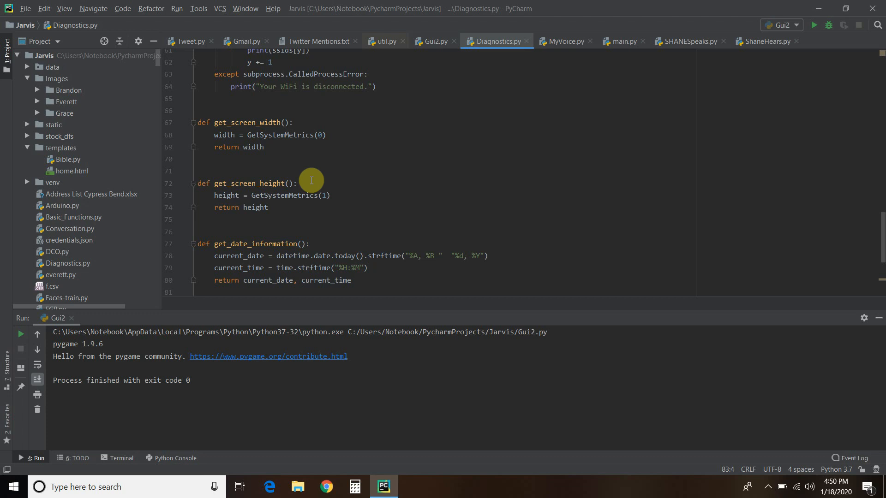
{"action": "mouse_move", "coordinate": [269, 142]}
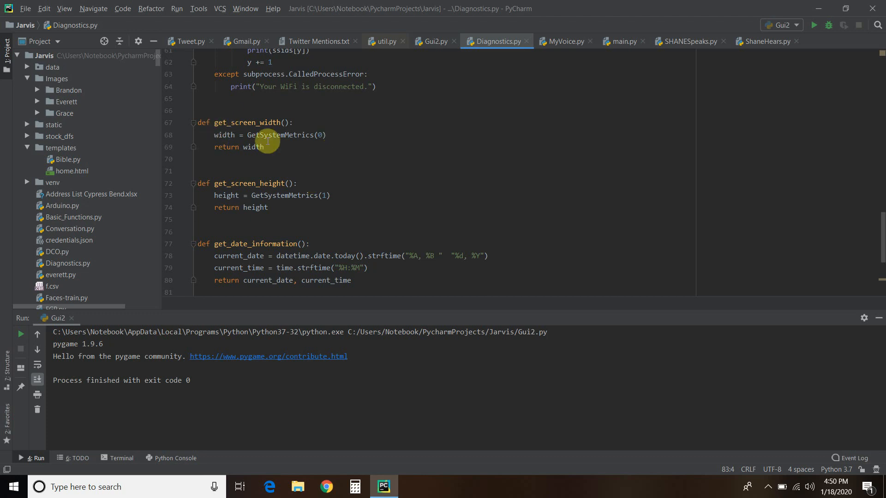
{"action": "mouse_move", "coordinate": [329, 230]}
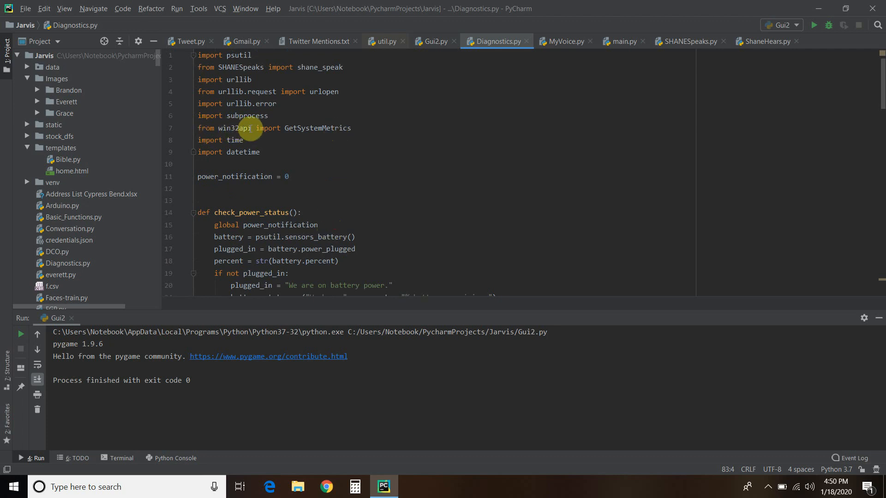
{"action": "mouse_move", "coordinate": [302, 127]}
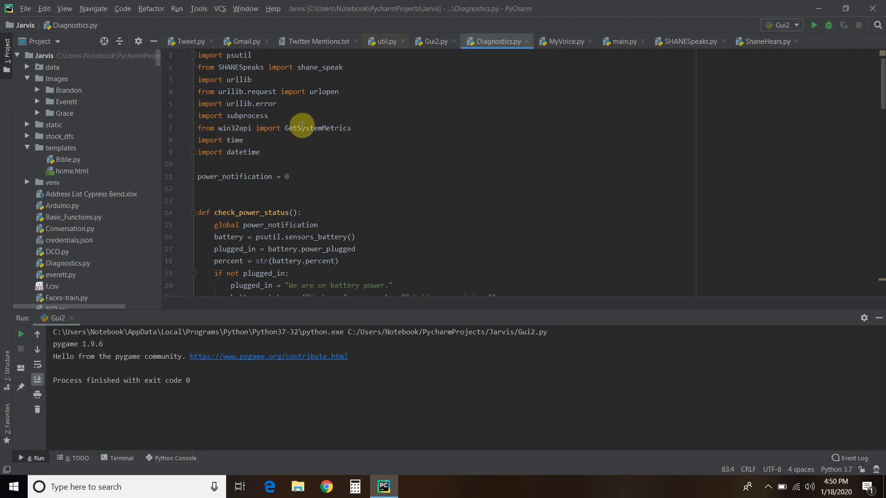
{"action": "scroll", "scroll_direction": "down", "scroll_amount": 3}
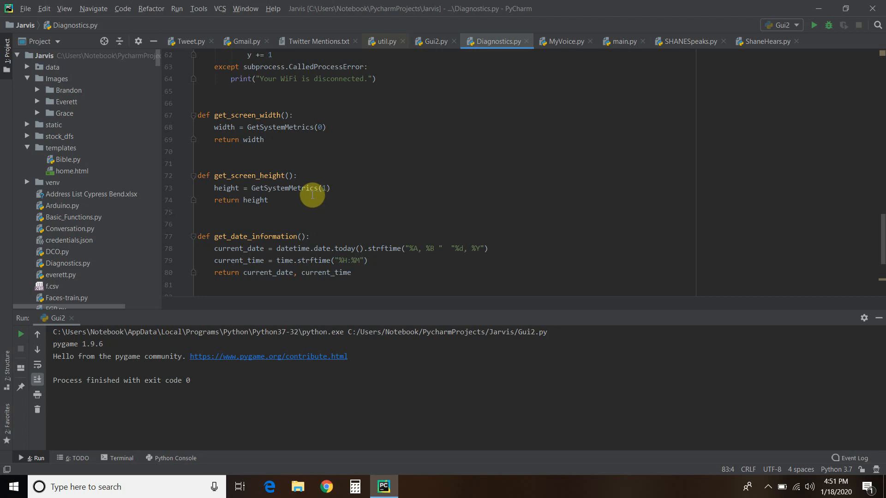
{"action": "mouse_move", "coordinate": [258, 187]}
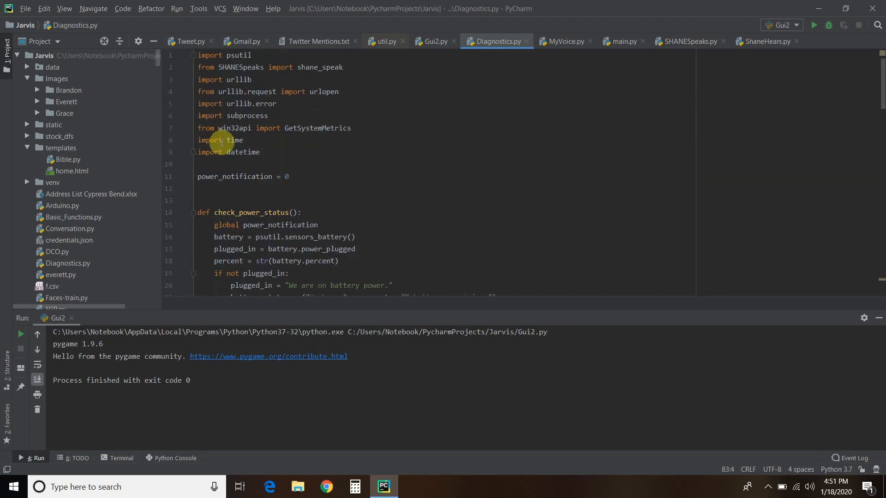
{"action": "scroll", "scroll_direction": "down", "scroll_amount": 3}
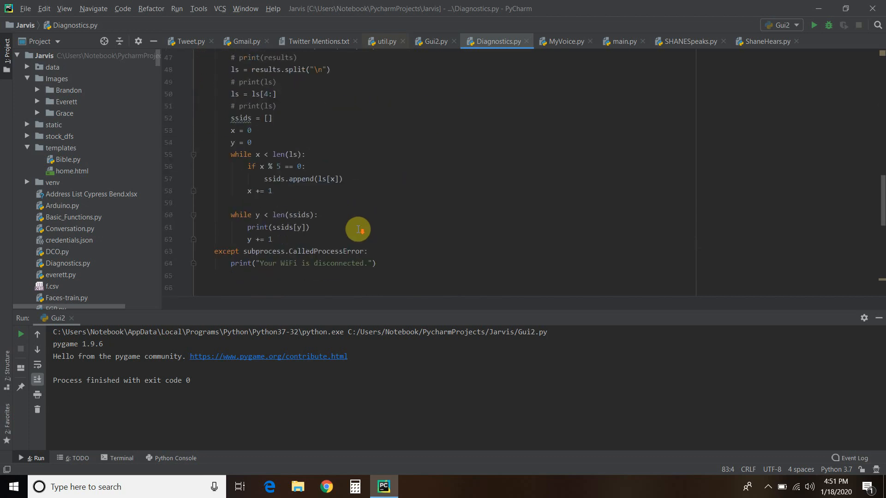
{"action": "scroll", "scroll_direction": "down", "scroll_amount": 3}
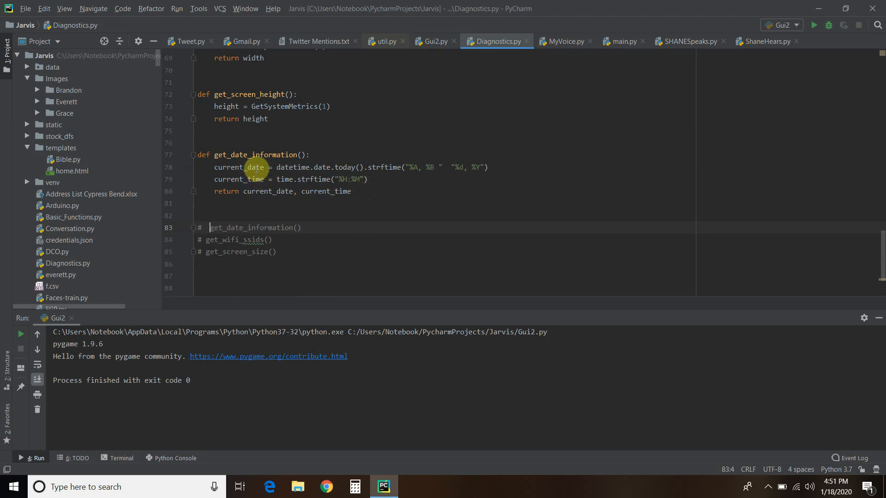
{"action": "mouse_move", "coordinate": [365, 125]}
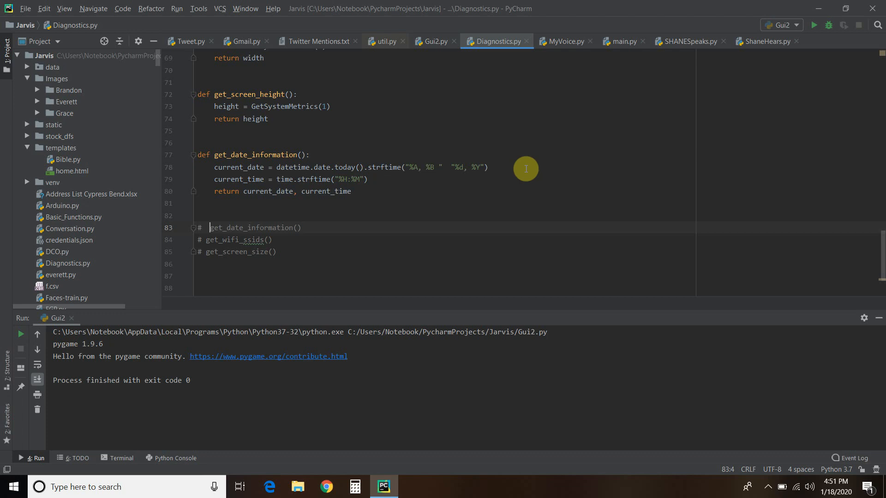
{"action": "mouse_move", "coordinate": [248, 192]}
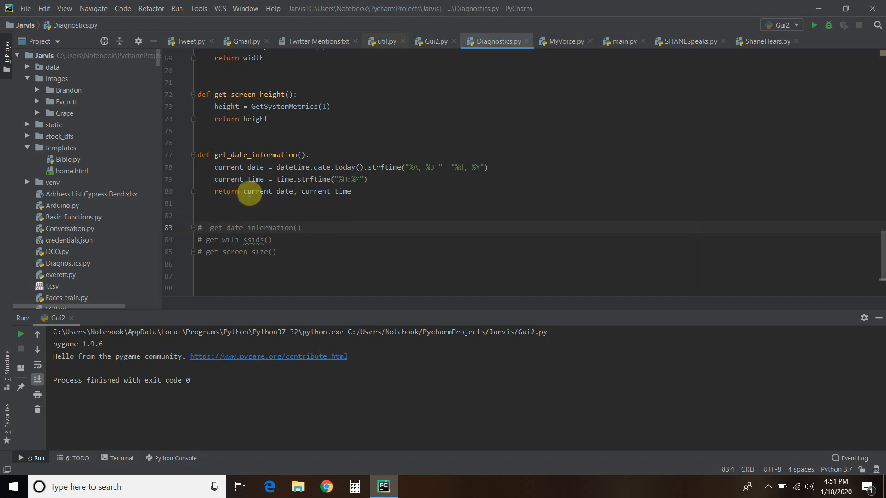
{"action": "mouse_move", "coordinate": [429, 197]}
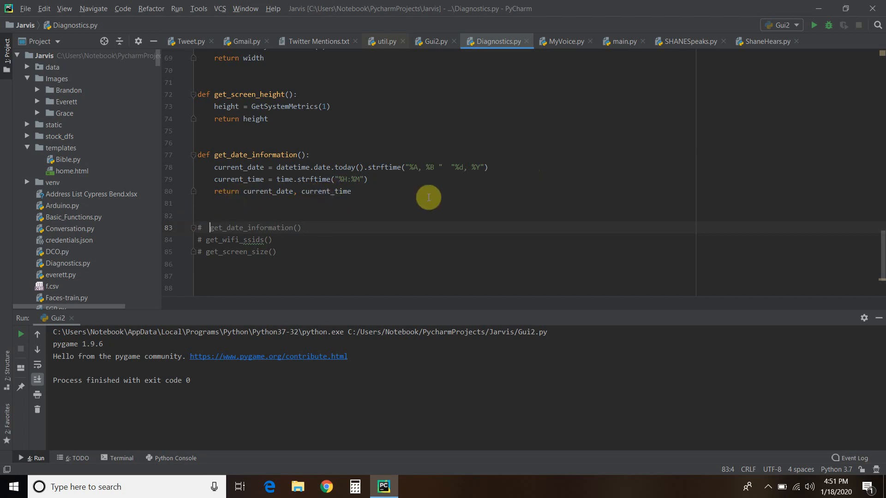
{"action": "mouse_move", "coordinate": [325, 196]}
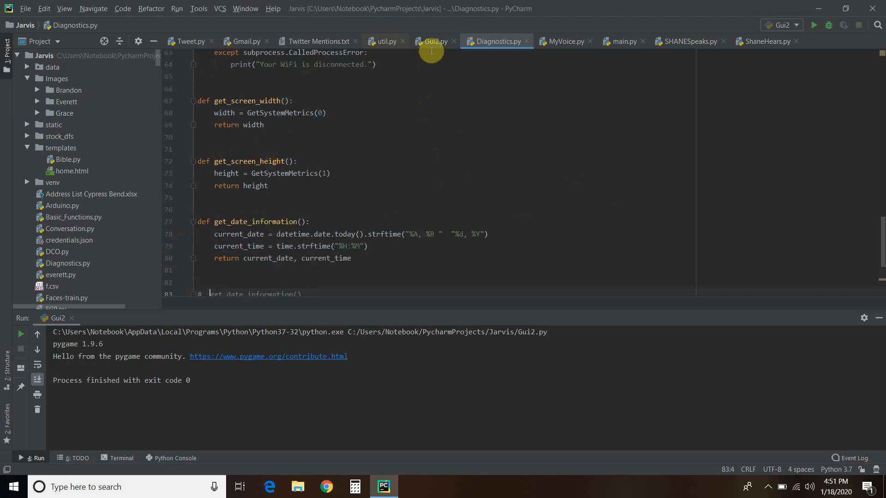
Show Gui2.py's pygame setup that sizes the window to 80% of the screen
{"action": "left_click", "coordinate": [434, 40]}
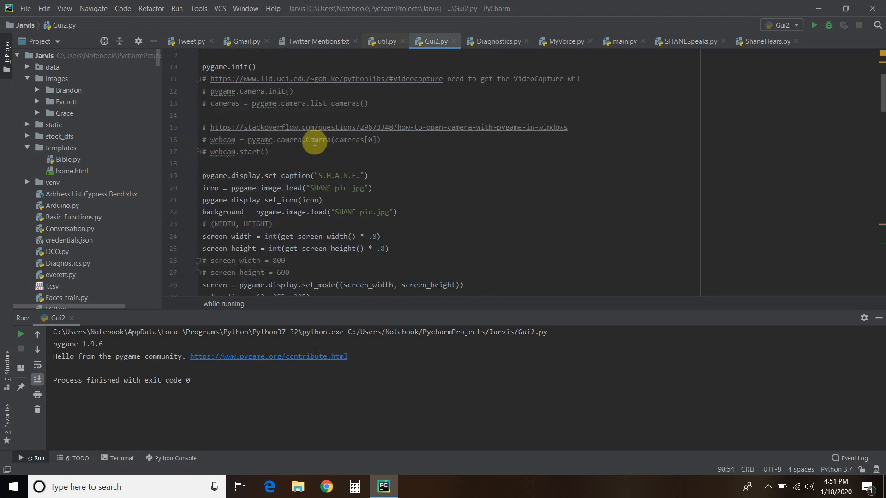
{"action": "scroll", "scroll_direction": "down", "scroll_amount": 3}
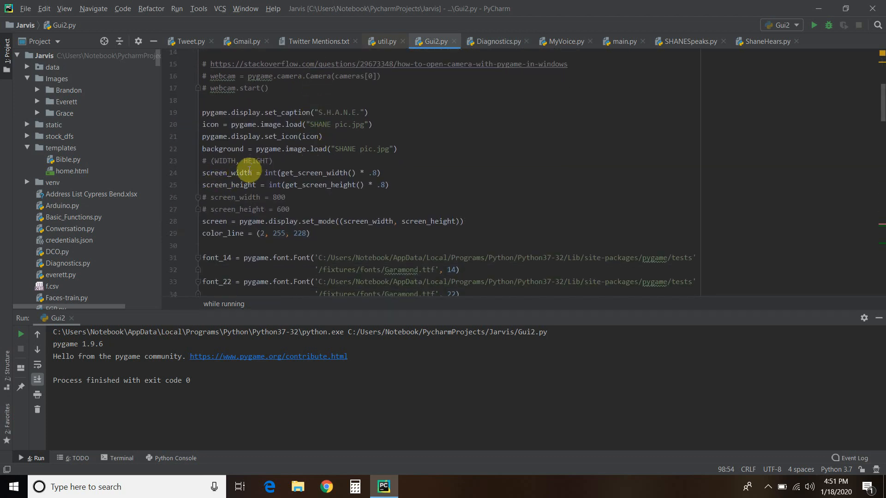
{"action": "mouse_move", "coordinate": [270, 177]}
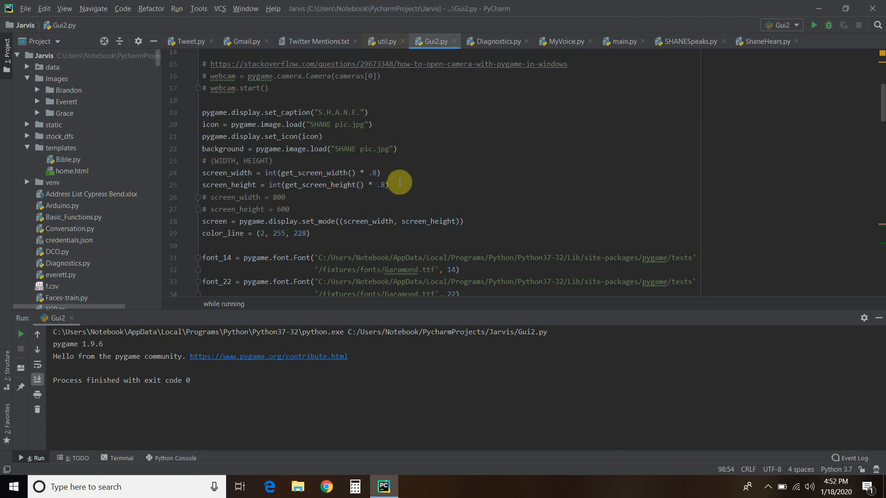
{"action": "mouse_move", "coordinate": [399, 173]}
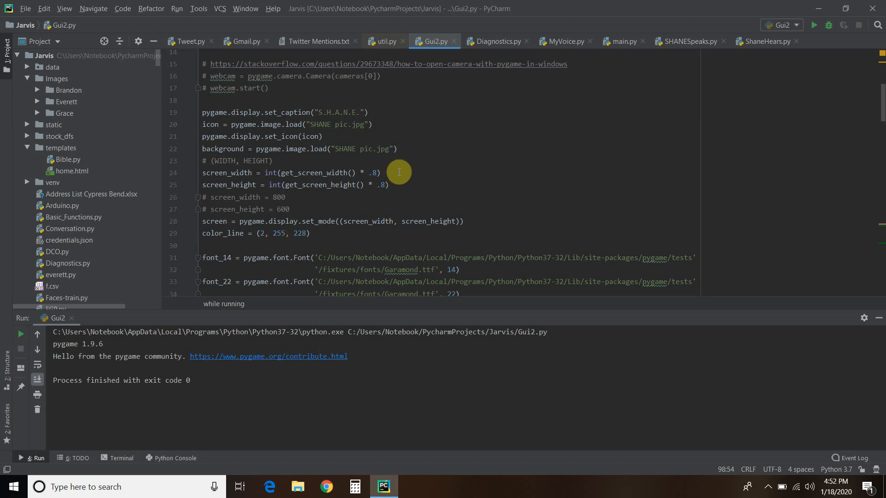
{"action": "mouse_move", "coordinate": [824, 26]}
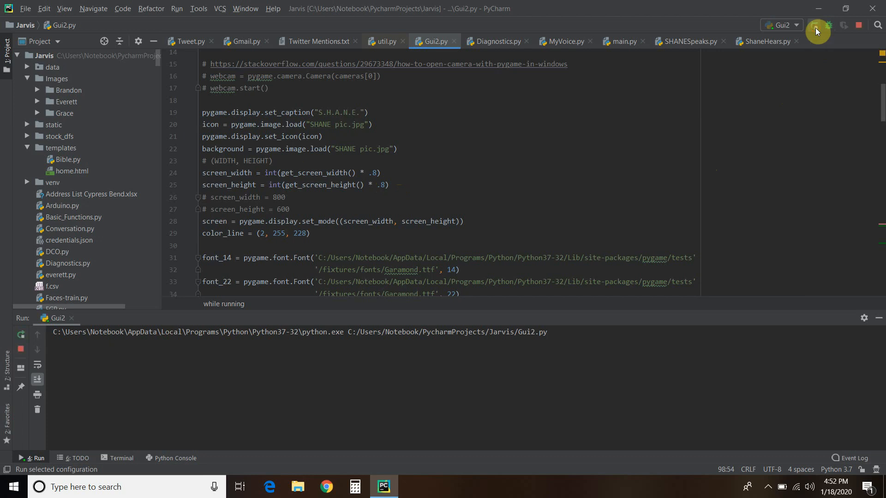
Run Gui2 to show the smaller S.H.A.N.E. dashboard, then close it to exit with code 0
{"action": "left_click", "coordinate": [816, 31]}
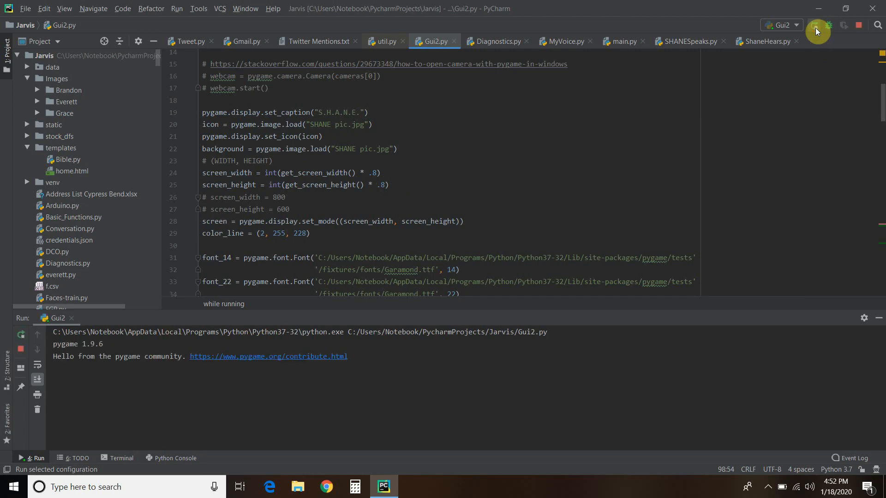
{"action": "left_click", "coordinate": [817, 31]}
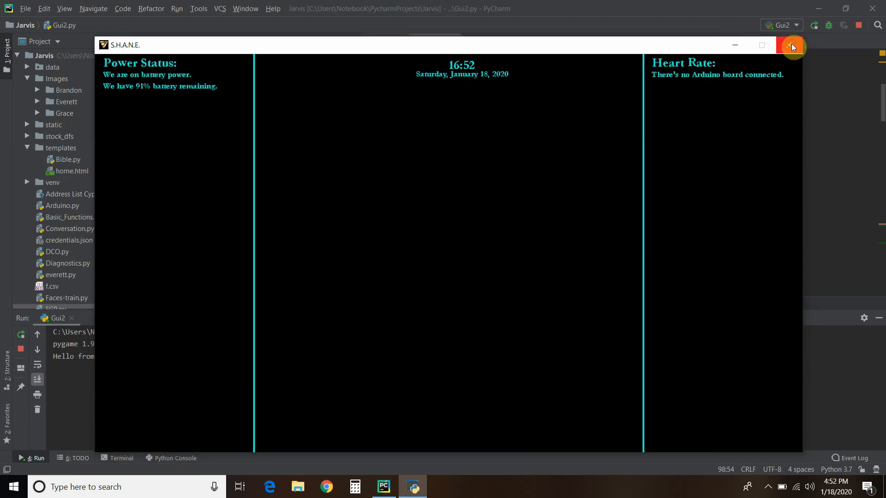
{"action": "left_click", "coordinate": [790, 45]}
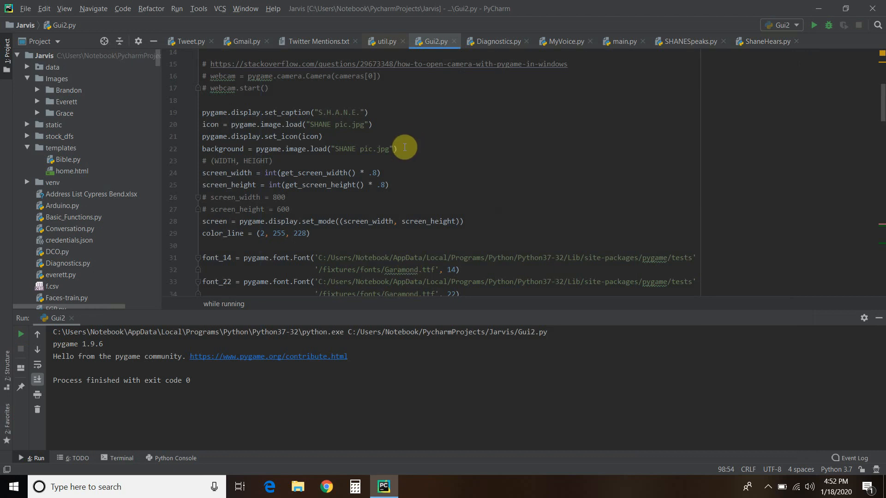
{"action": "mouse_move", "coordinate": [329, 181]}
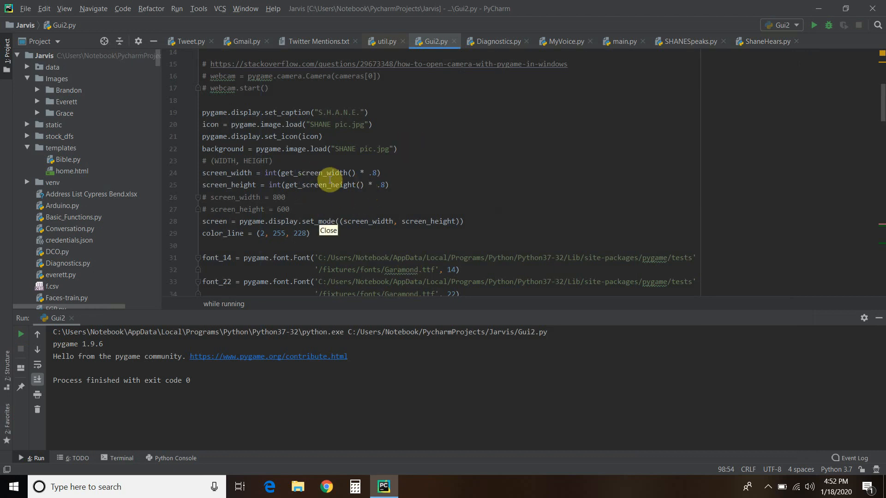
{"action": "mouse_move", "coordinate": [490, 198]}
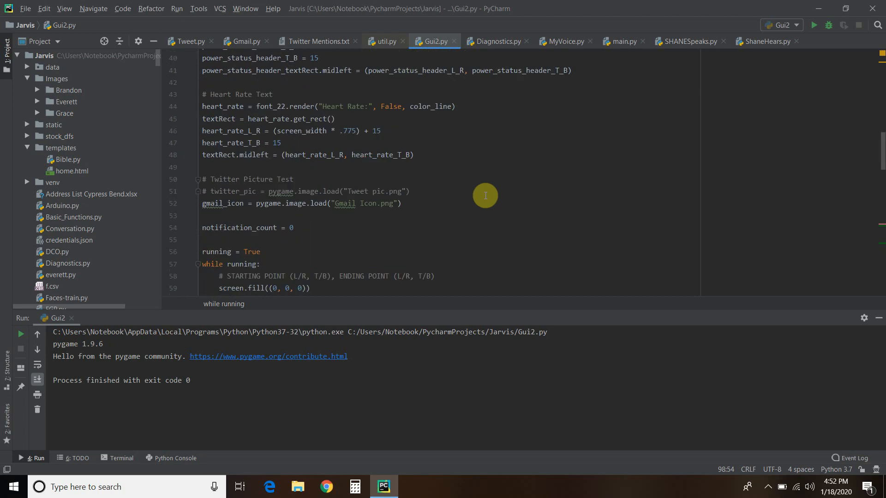
{"action": "scroll", "scroll_direction": "down", "scroll_amount": 3}
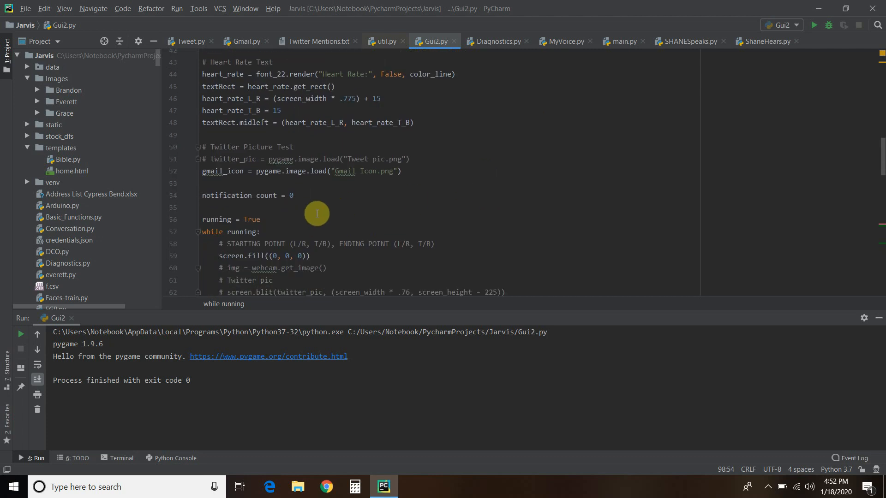
{"action": "mouse_move", "coordinate": [237, 196]}
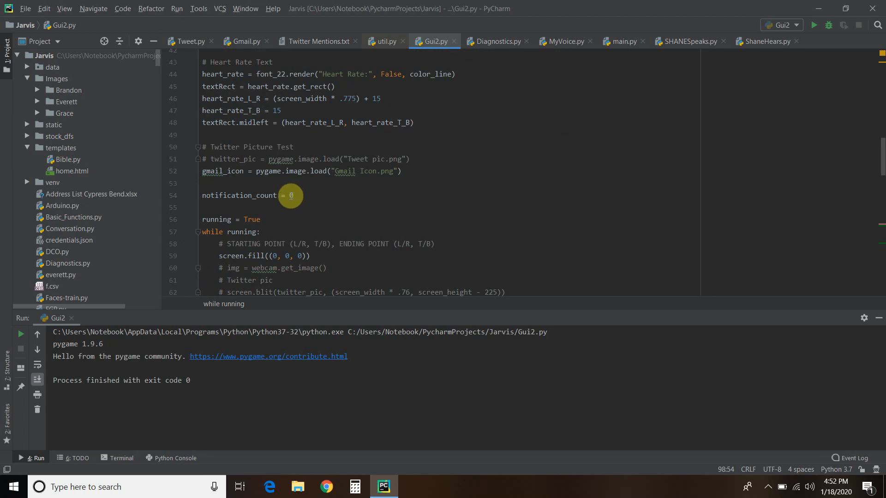
{"action": "scroll", "scroll_direction": "down", "scroll_amount": 3}
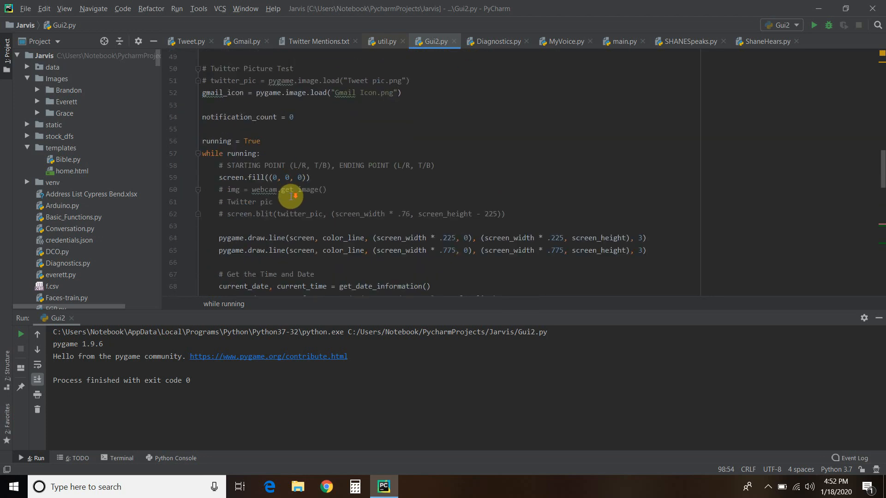
{"action": "scroll", "scroll_direction": "down", "scroll_amount": 3}
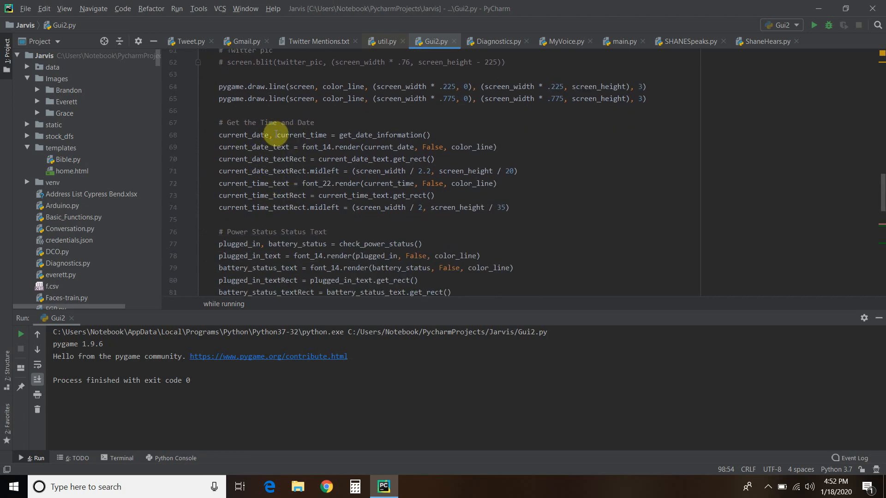
{"action": "mouse_move", "coordinate": [293, 230]}
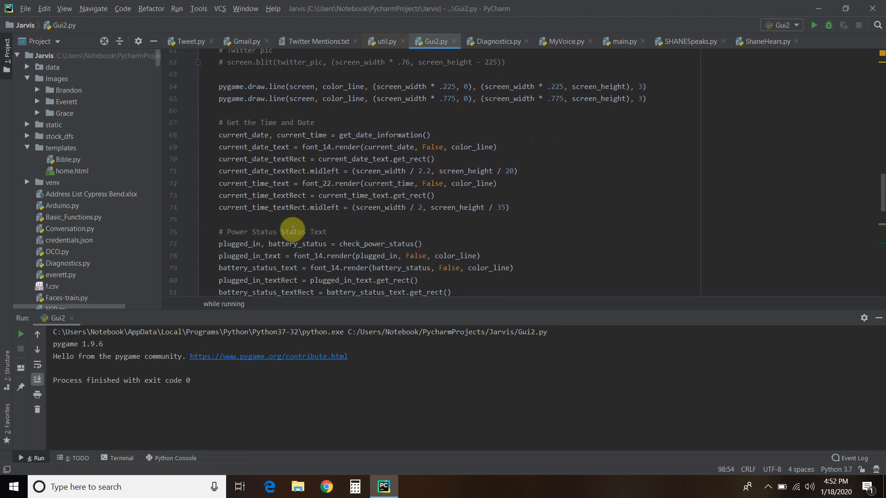
{"action": "mouse_move", "coordinate": [476, 162]}
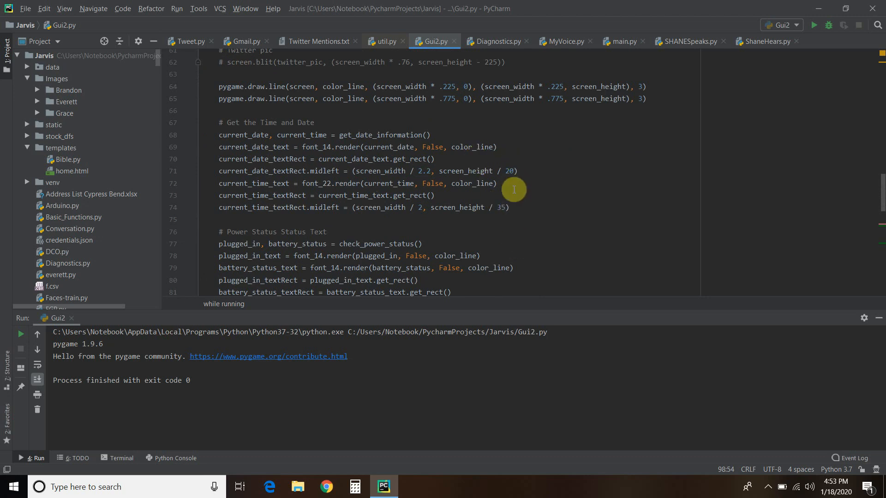
{"action": "scroll", "scroll_direction": "down", "scroll_amount": 3}
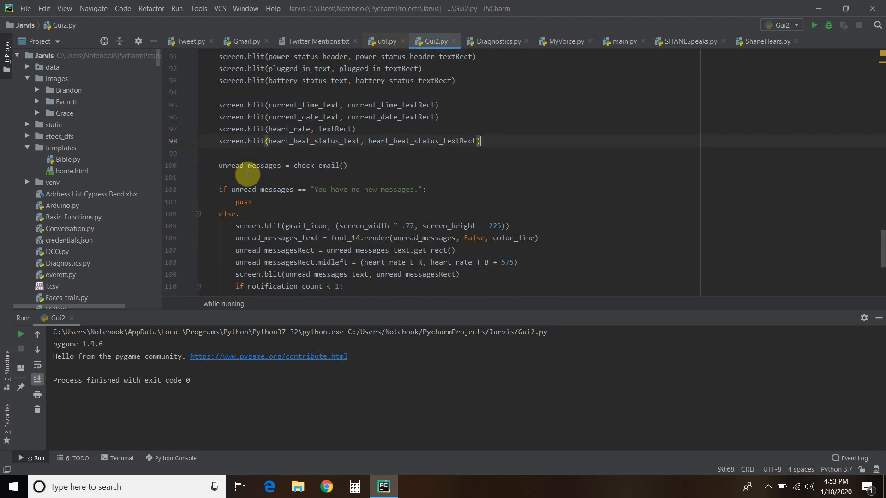
{"action": "mouse_move", "coordinate": [343, 167]}
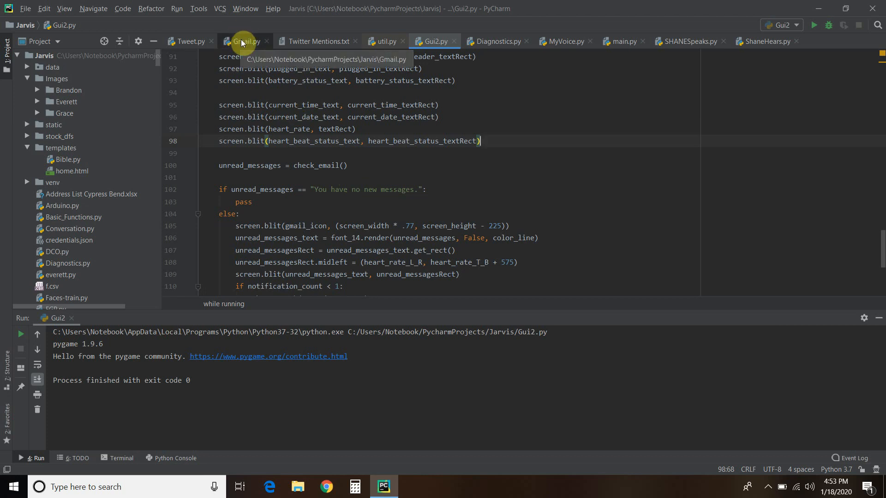
Show Gmail.py's check_email function that returns the unread-messages string
{"action": "left_click", "coordinate": [243, 41]}
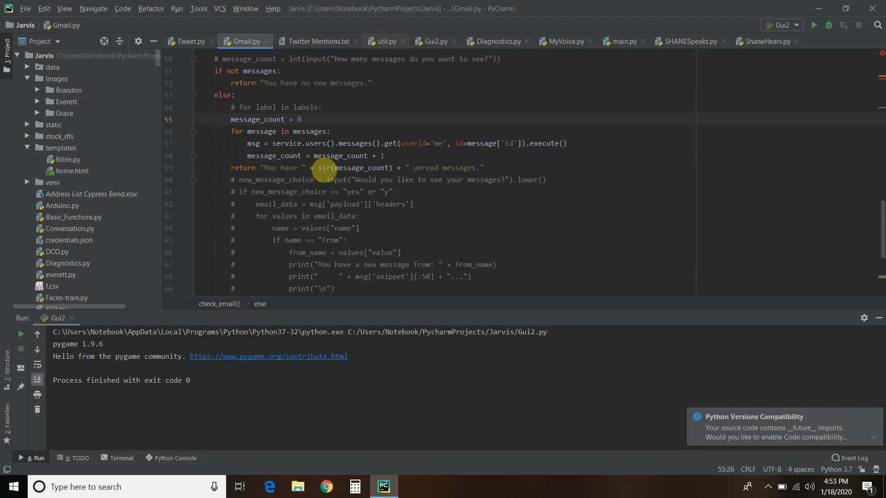
{"action": "mouse_move", "coordinate": [424, 51]}
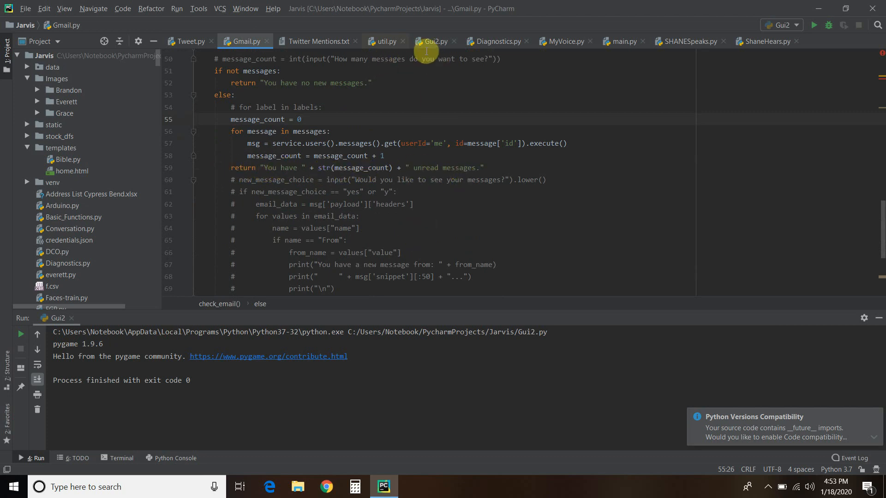
Return to Gui2.py and scroll through the unread-email block that speaks the message once
{"action": "left_click", "coordinate": [435, 42]}
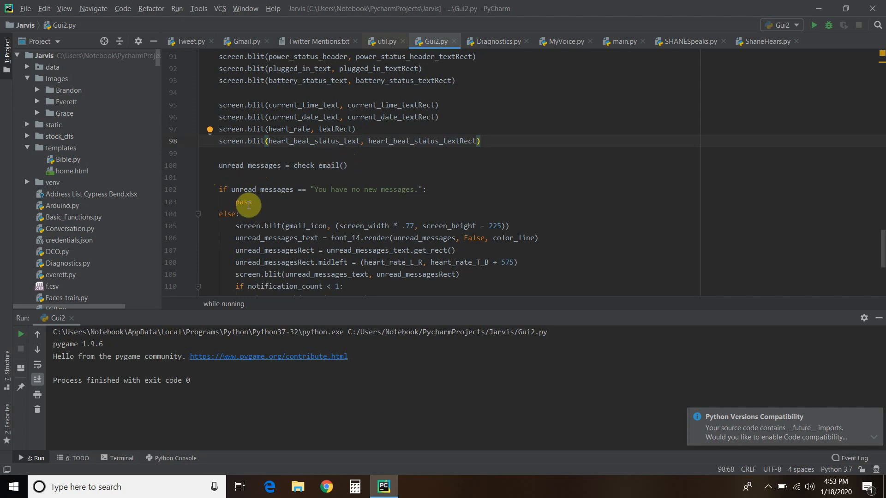
{"action": "scroll", "scroll_direction": "down", "scroll_amount": 3}
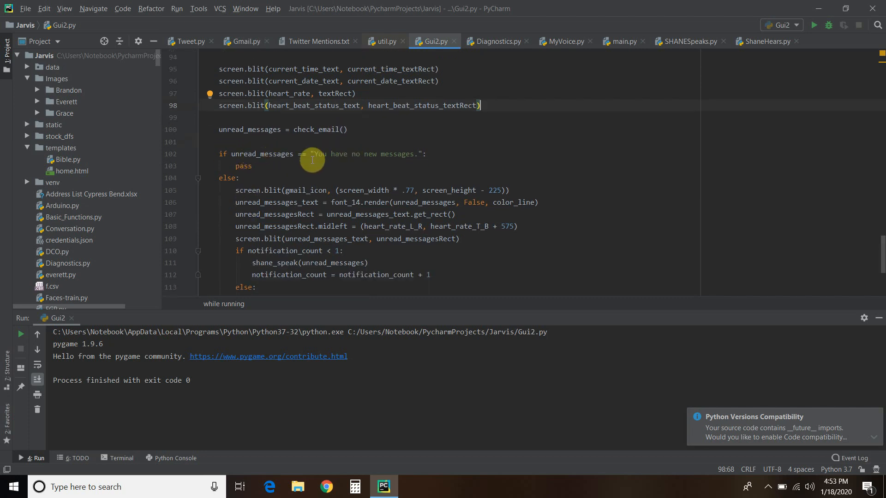
{"action": "mouse_move", "coordinate": [383, 155]}
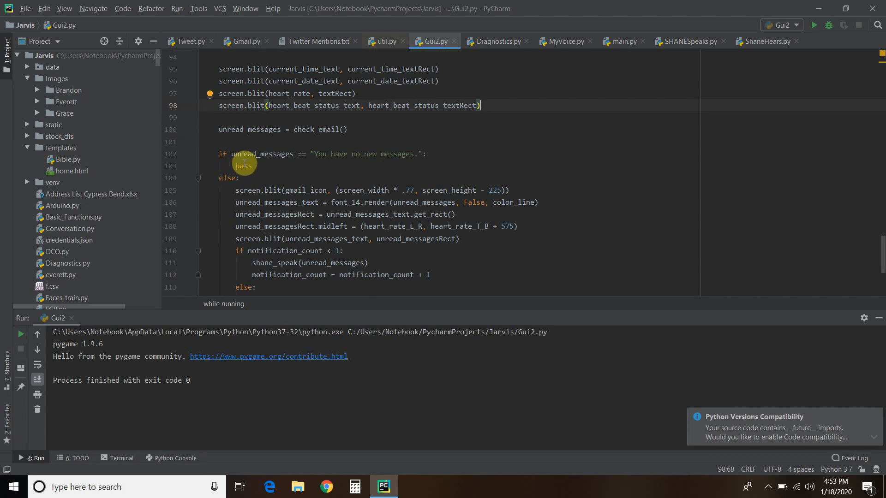
{"action": "scroll", "scroll_direction": "down", "scroll_amount": 3}
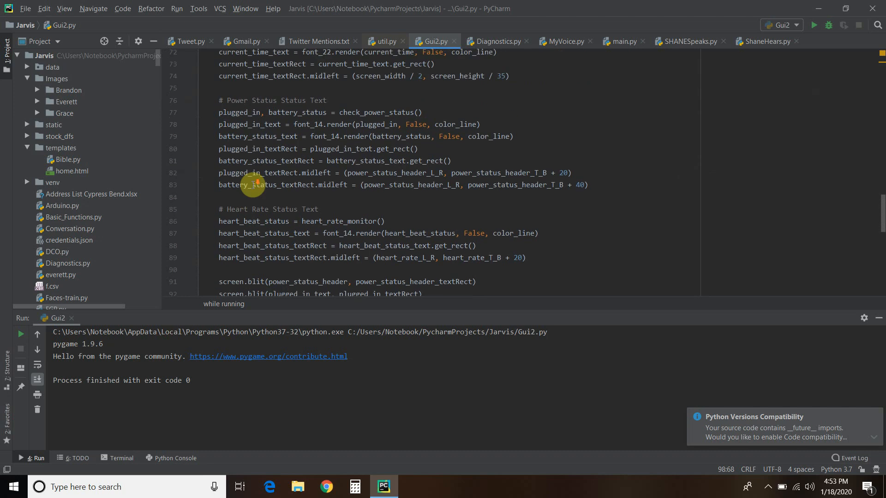
{"action": "scroll", "scroll_direction": "down", "scroll_amount": 3}
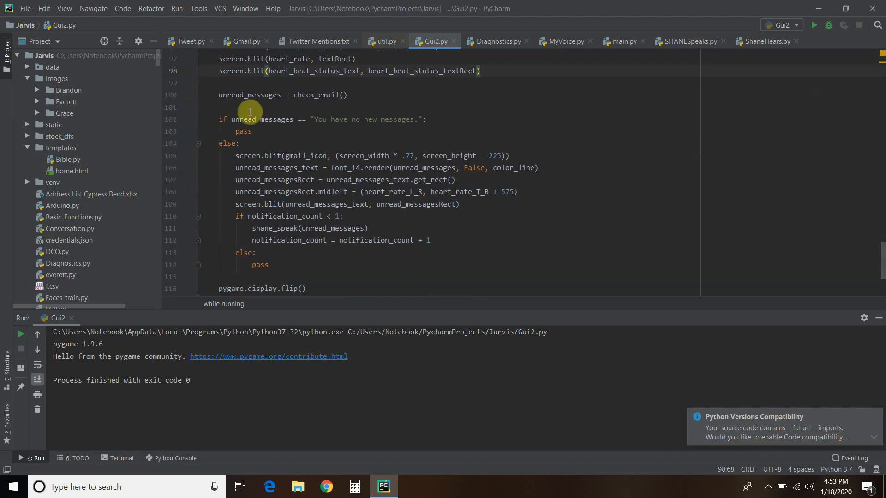
{"action": "mouse_move", "coordinate": [368, 122]}
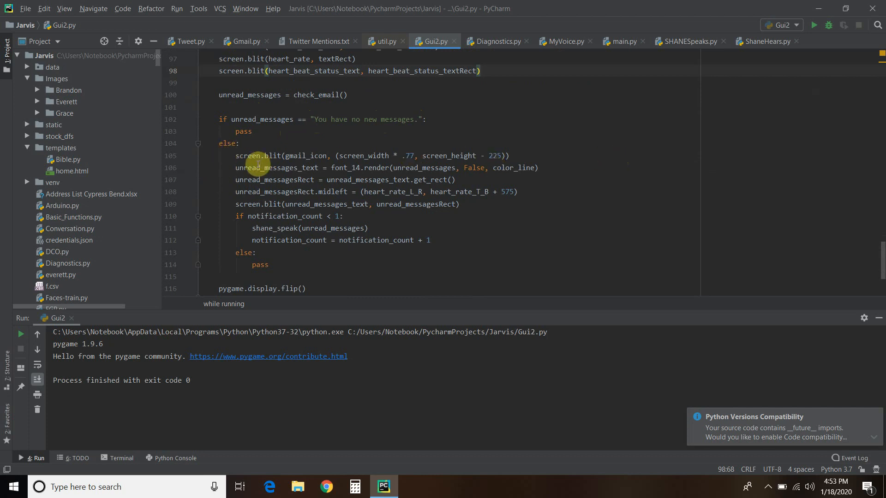
{"action": "mouse_move", "coordinate": [304, 155]}
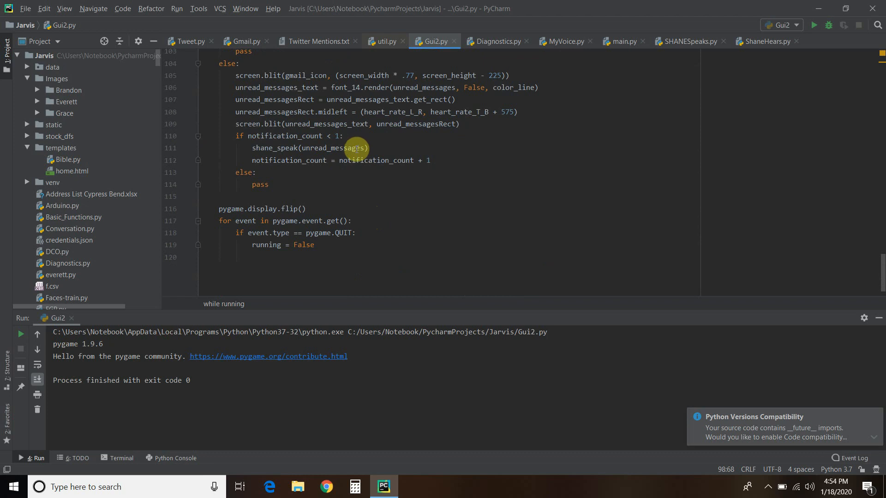
{"action": "mouse_move", "coordinate": [397, 160]}
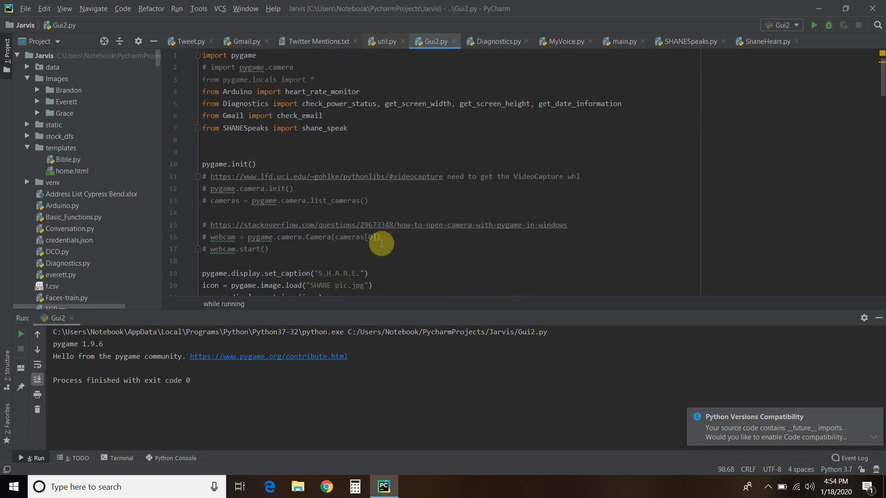
{"action": "mouse_move", "coordinate": [386, 176]}
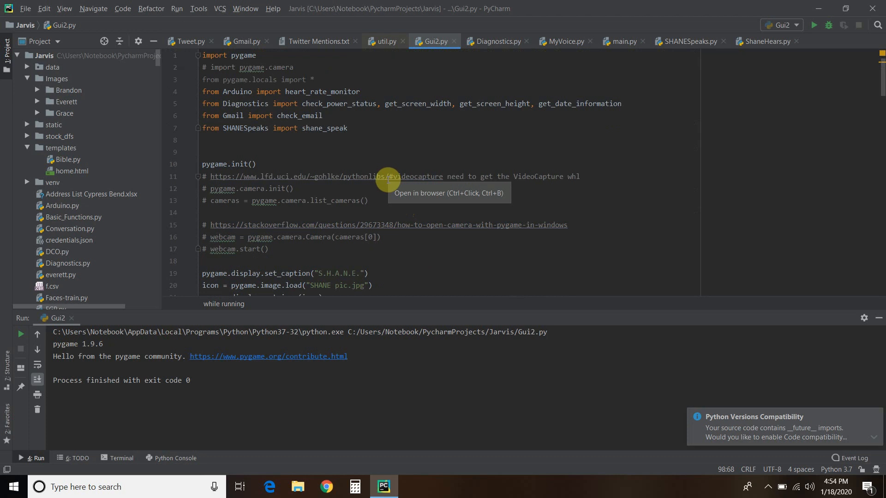
{"action": "mouse_move", "coordinate": [273, 198]}
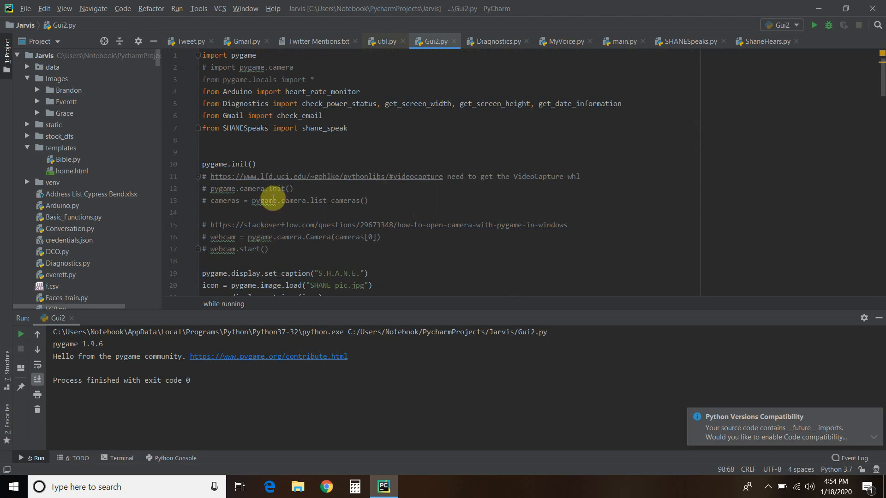